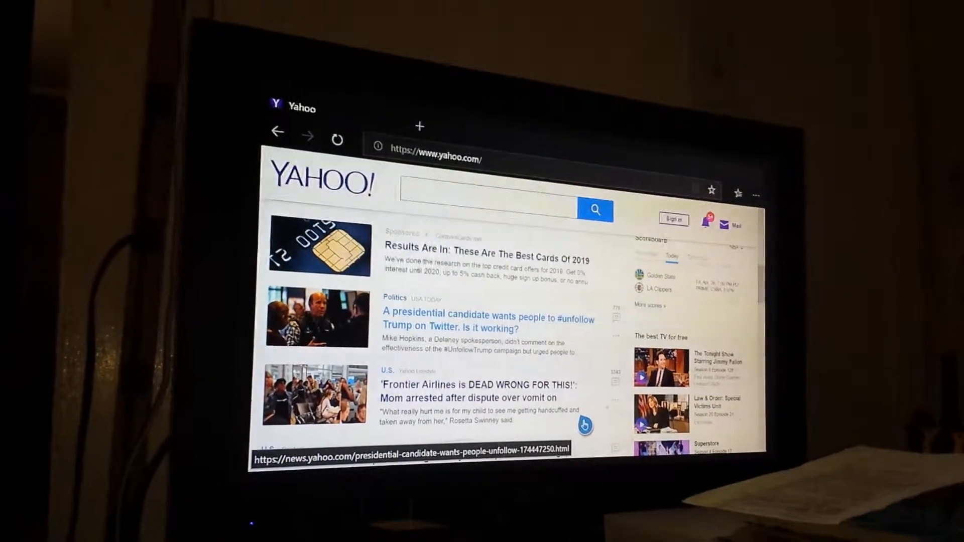
Scroll the Yahoo feed past several stories to the Deputy AG Rod Rosenstein article.
scroll("down", 3)
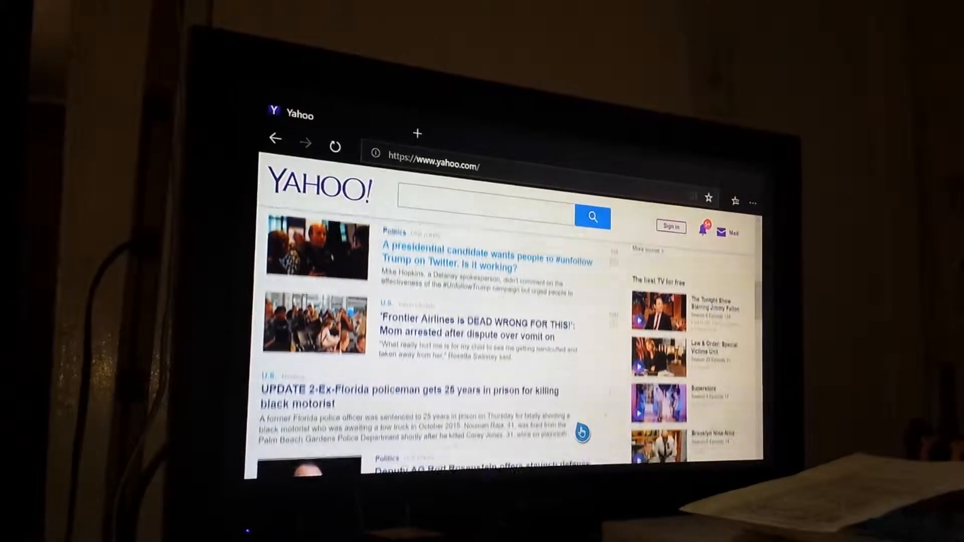
scroll("down", 3)
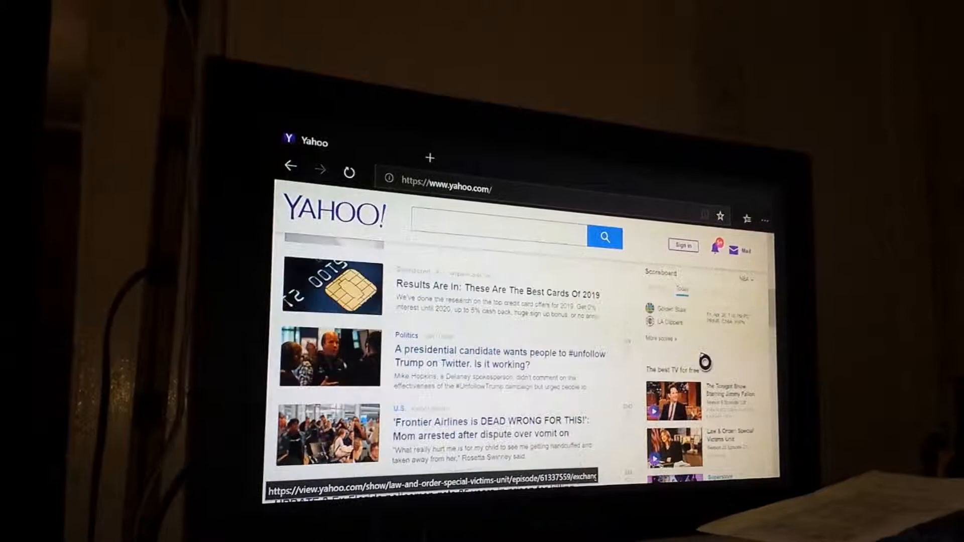
scroll("down", 3)
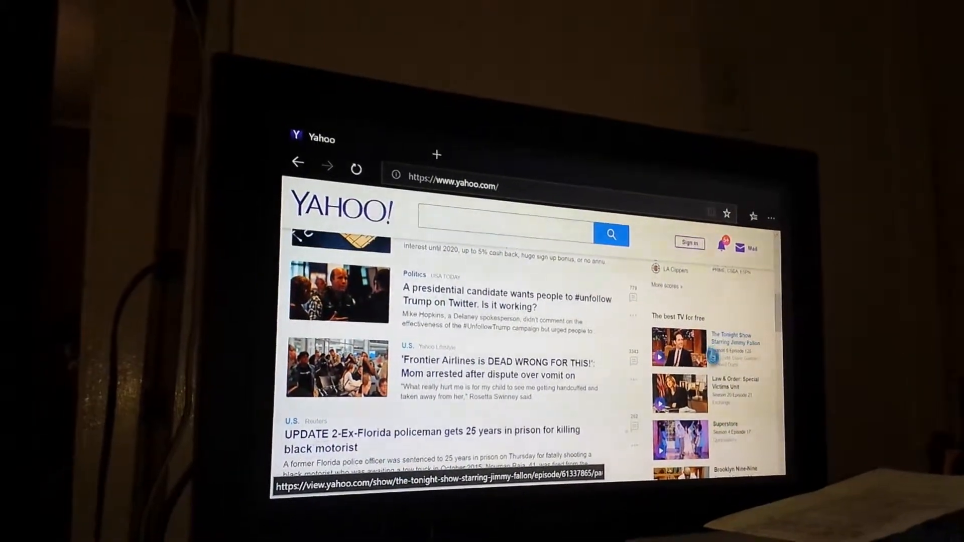
scroll("down", 3)
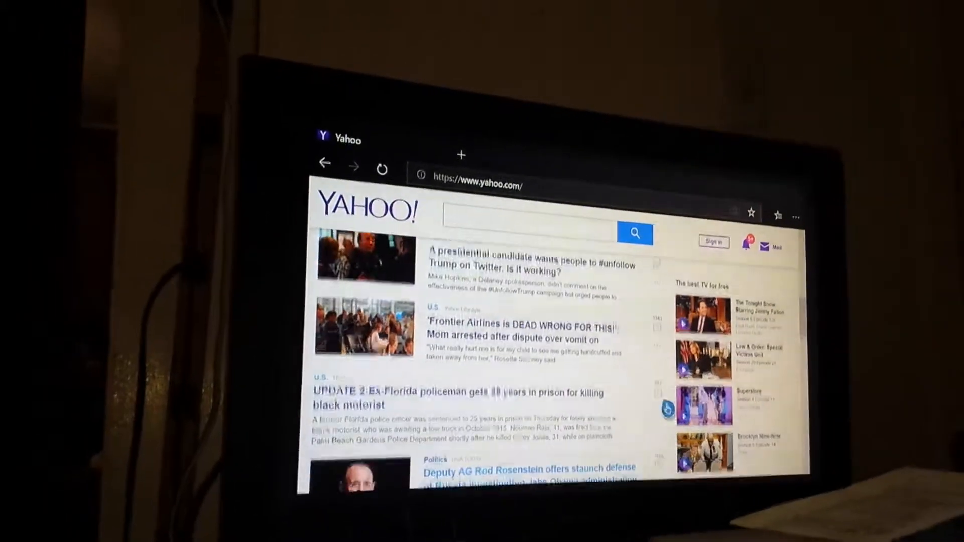
scroll("down", 3)
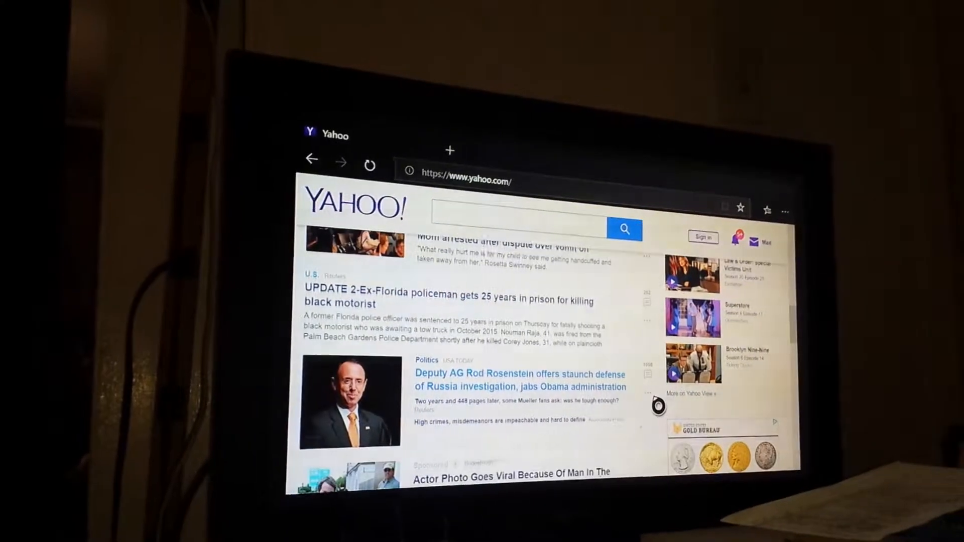
scroll("down", 3)
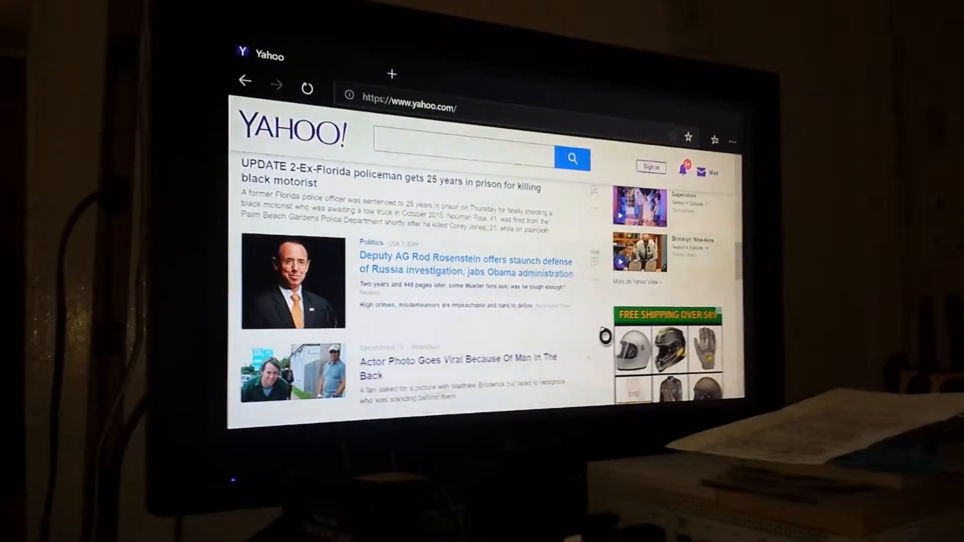
Scroll past the Joe Biden and Game of Thrones stories to the Blake Lively article.
scroll("down", 3)
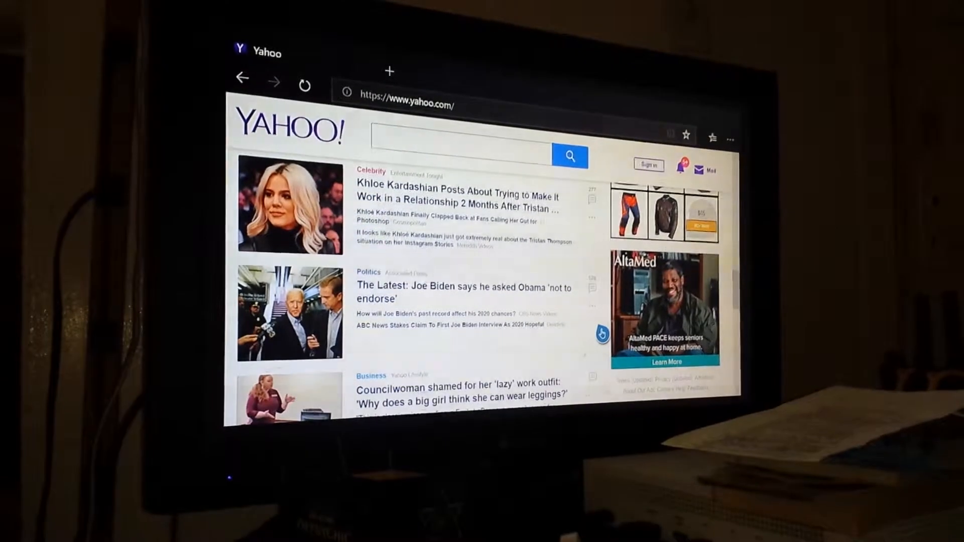
scroll("down", 3)
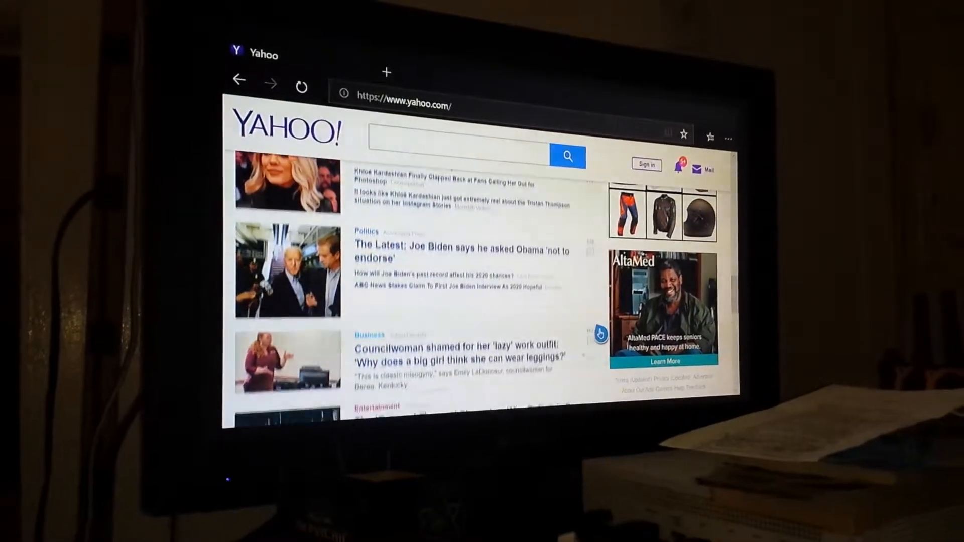
scroll("down", 3)
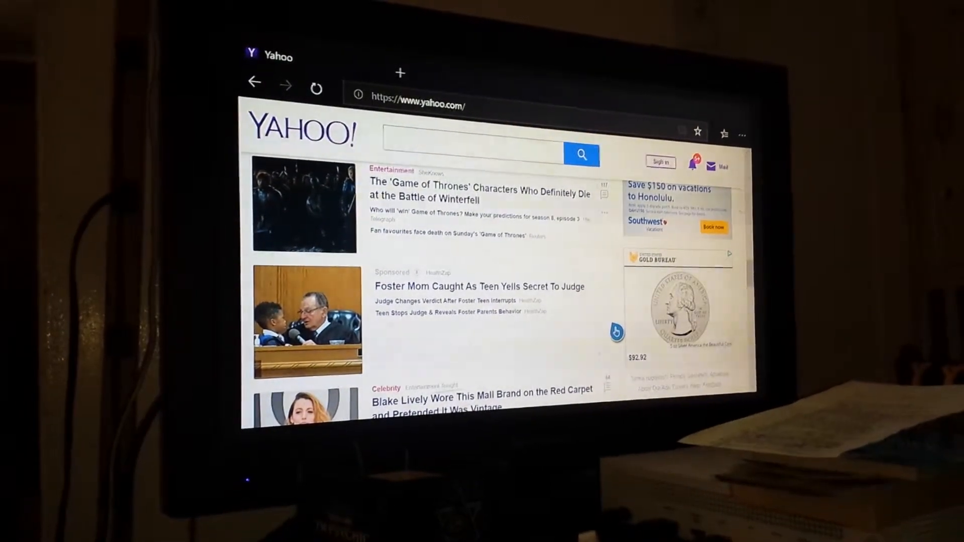
scroll("down", 3)
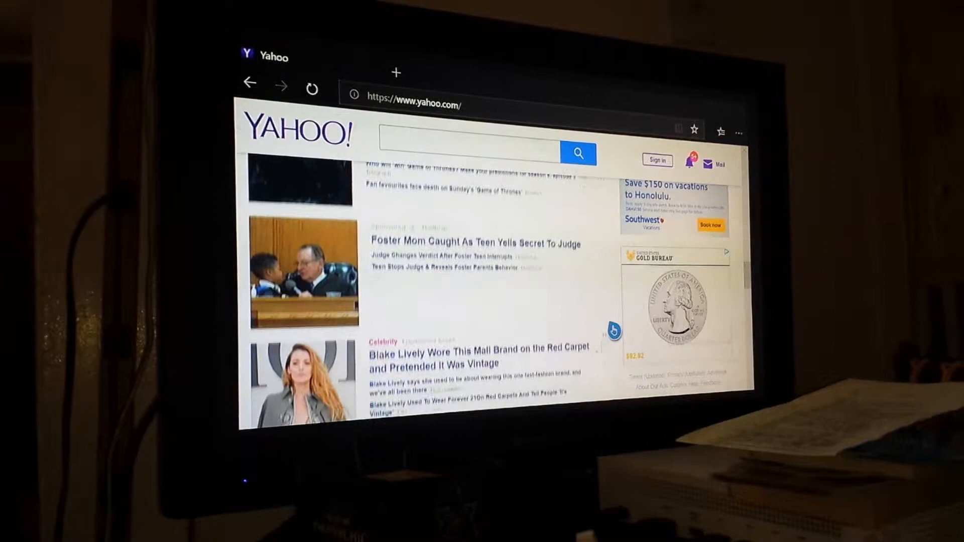
scroll("down", 3)
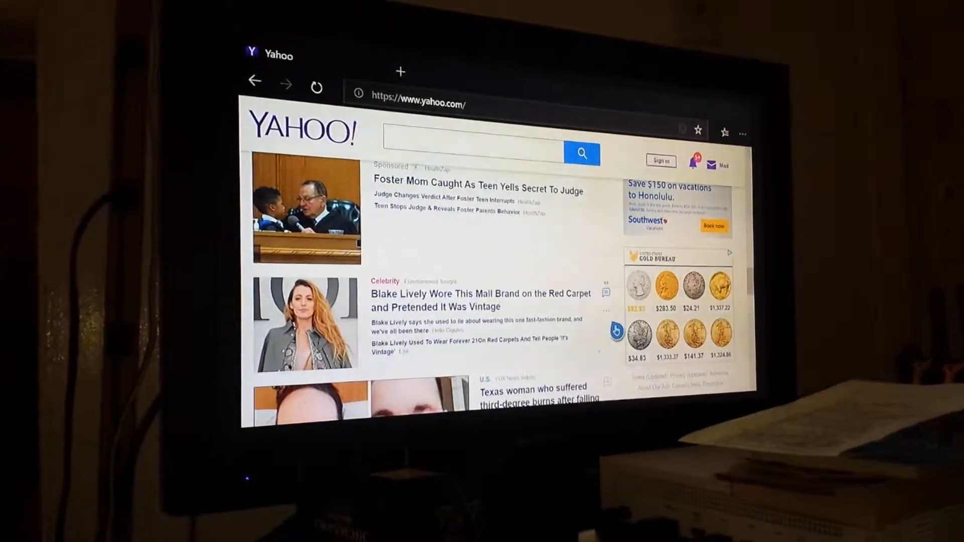
scroll("down", 3)
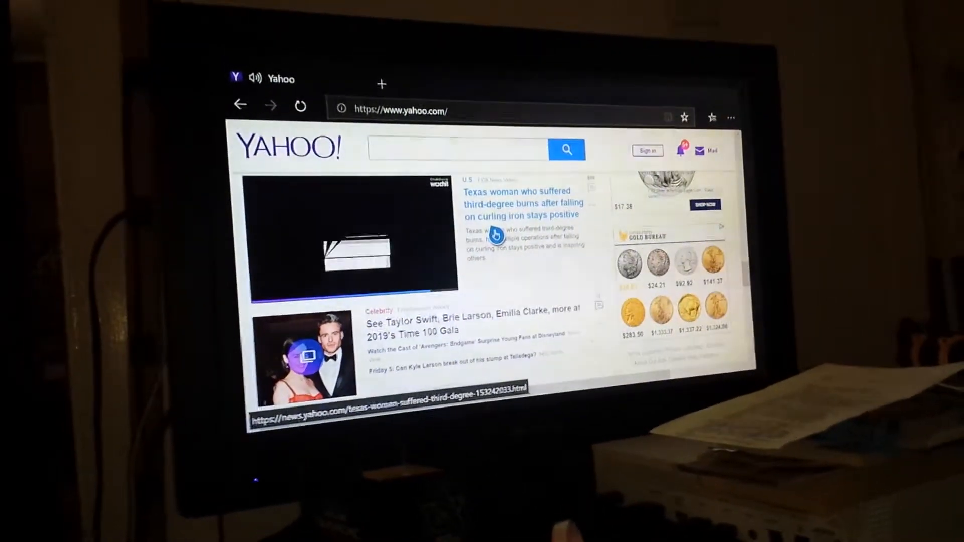
Scroll down to the grandfather prom photos and Congo park ranger selfie stories.
scroll("down", 3)
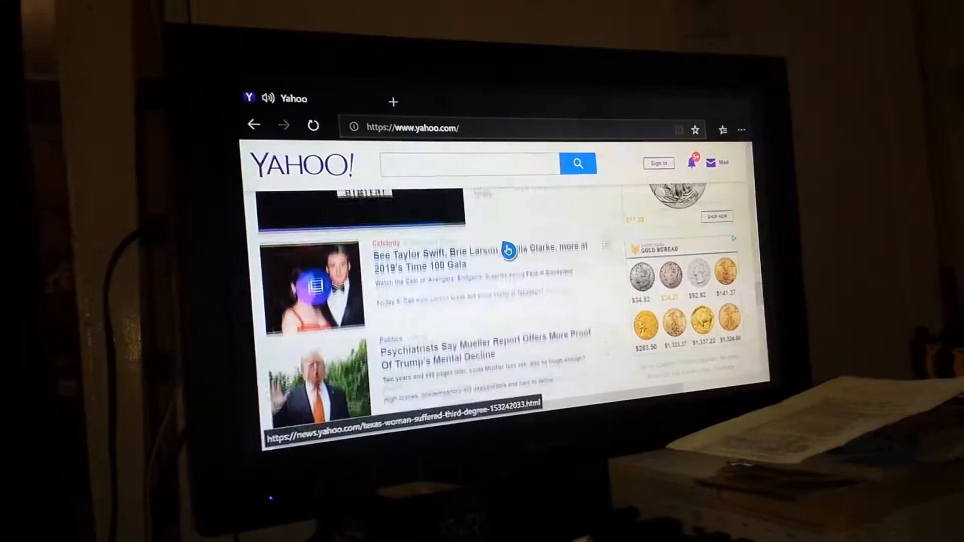
scroll("down", 3)
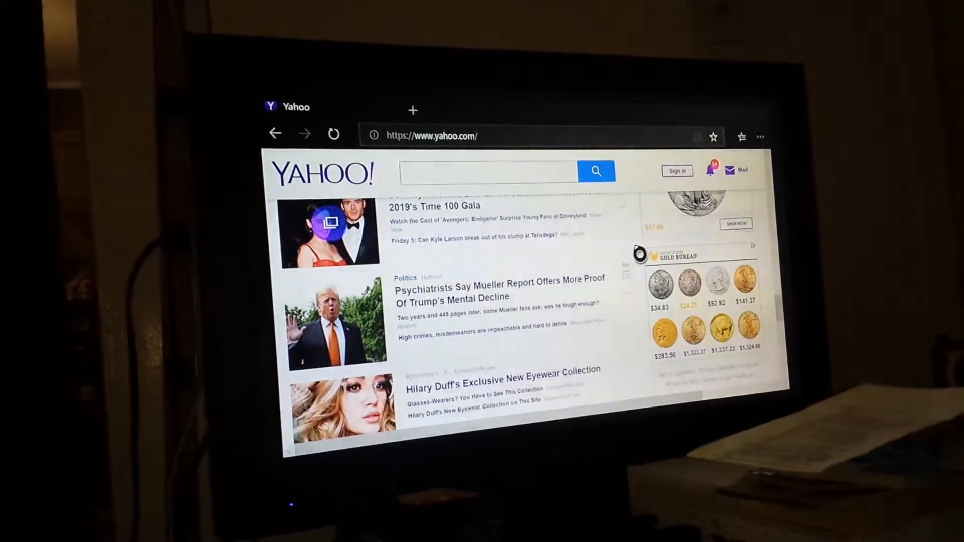
scroll("down", 3)
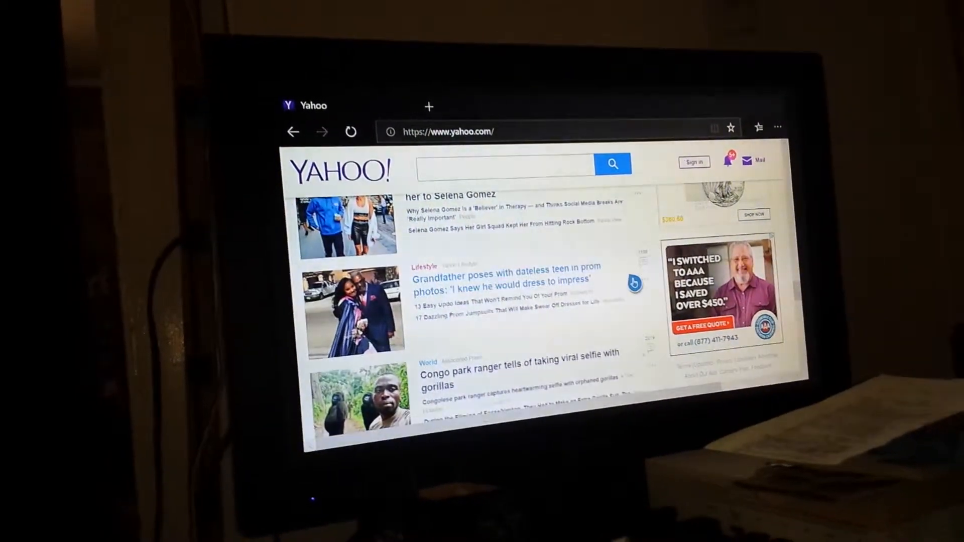
Scroll the feed down toward the Kylie Jenner and Kate Beckinsale stories.
scroll("down", 3)
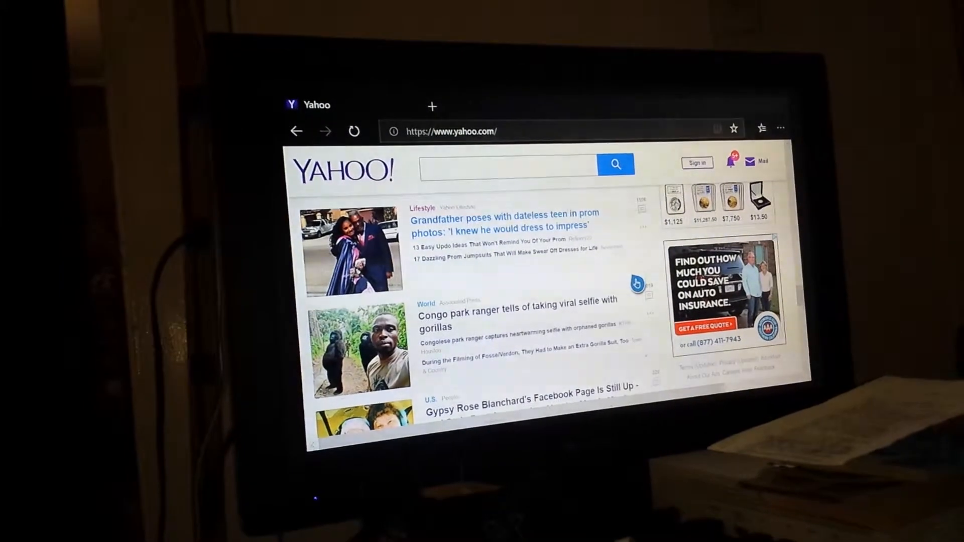
scroll("down", 3)
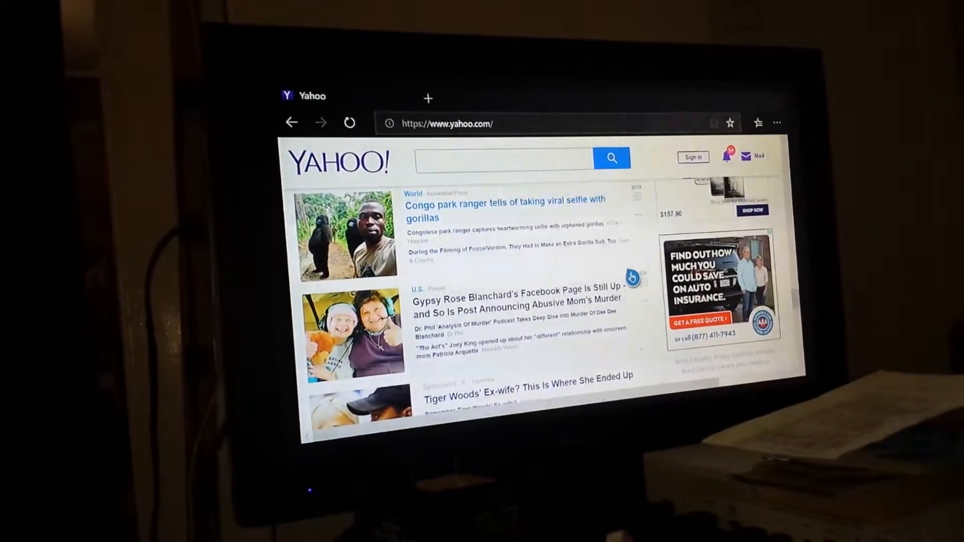
scroll("down", 3)
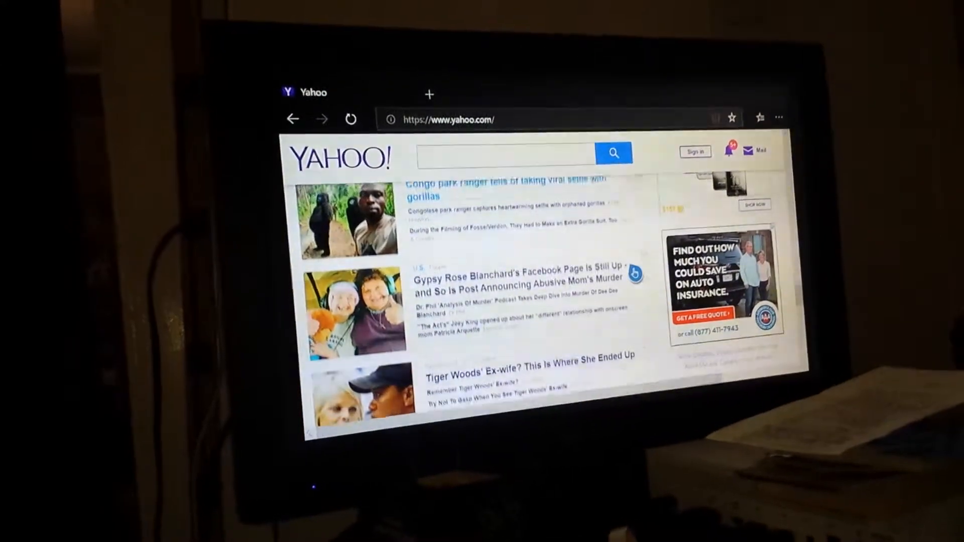
scroll("down", 3)
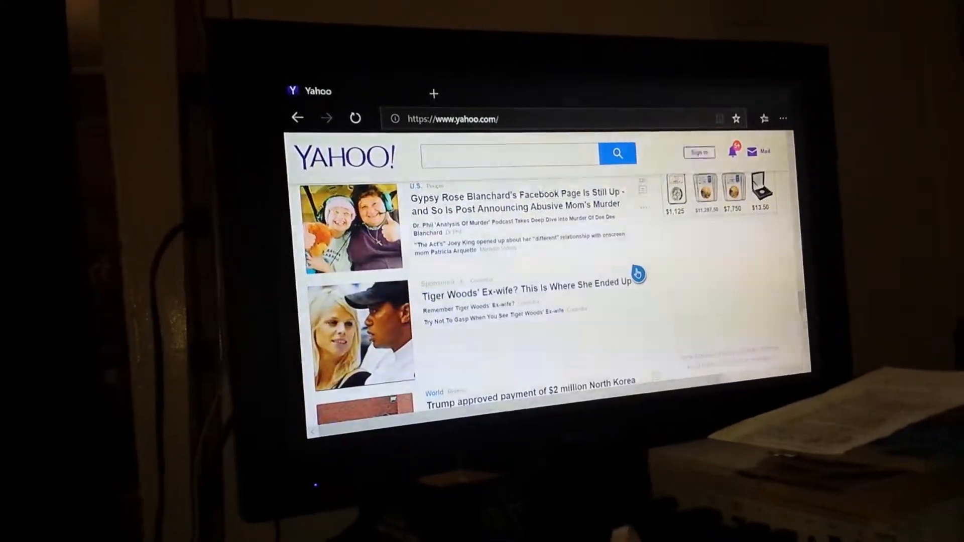
scroll("down", 3)
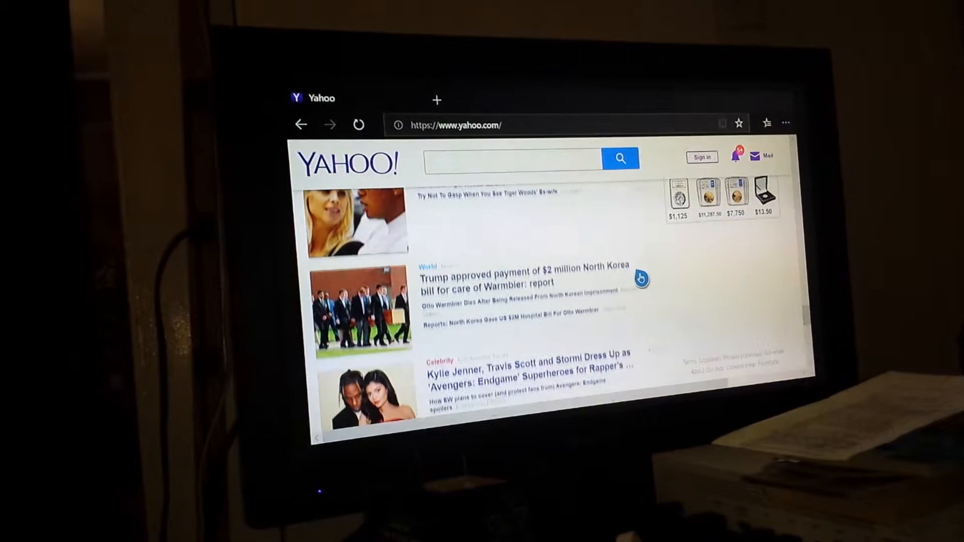
scroll("down", 3)
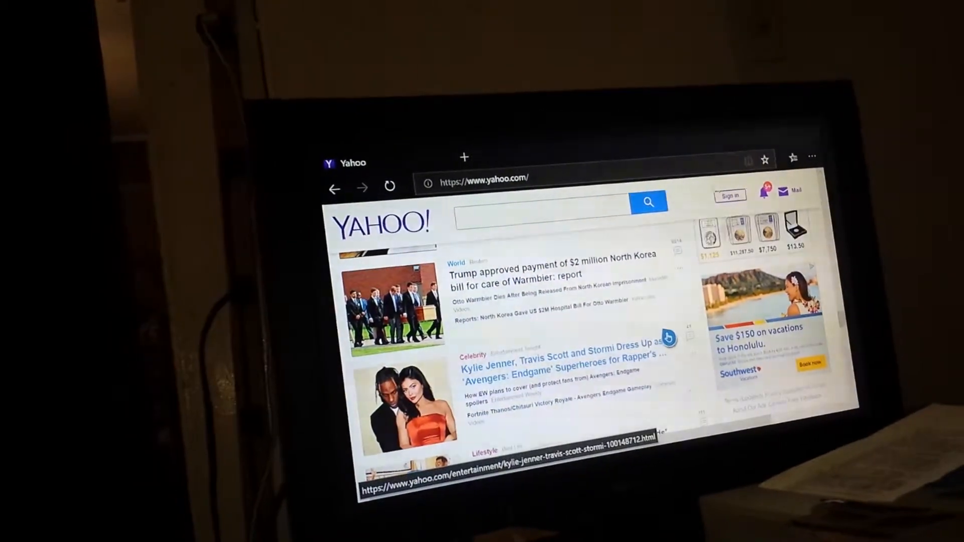
Continue to the Colorado woman's law-change story above the Trump obstruction article.
scroll("down", 3)
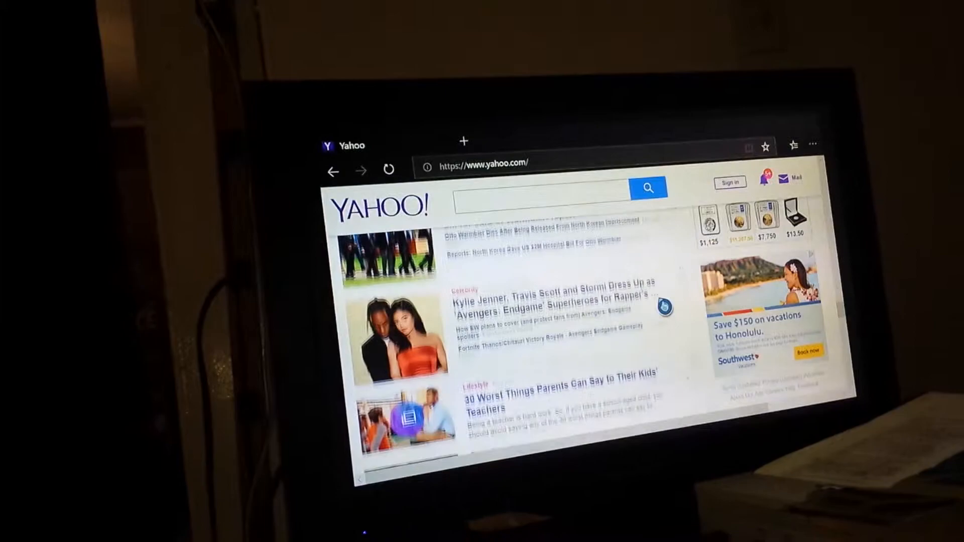
scroll("down", 3)
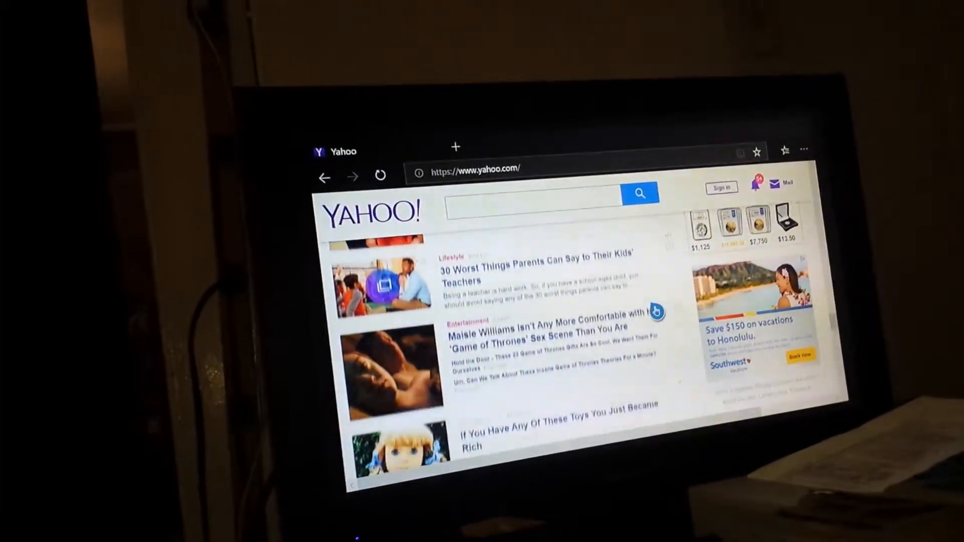
scroll("down", 3)
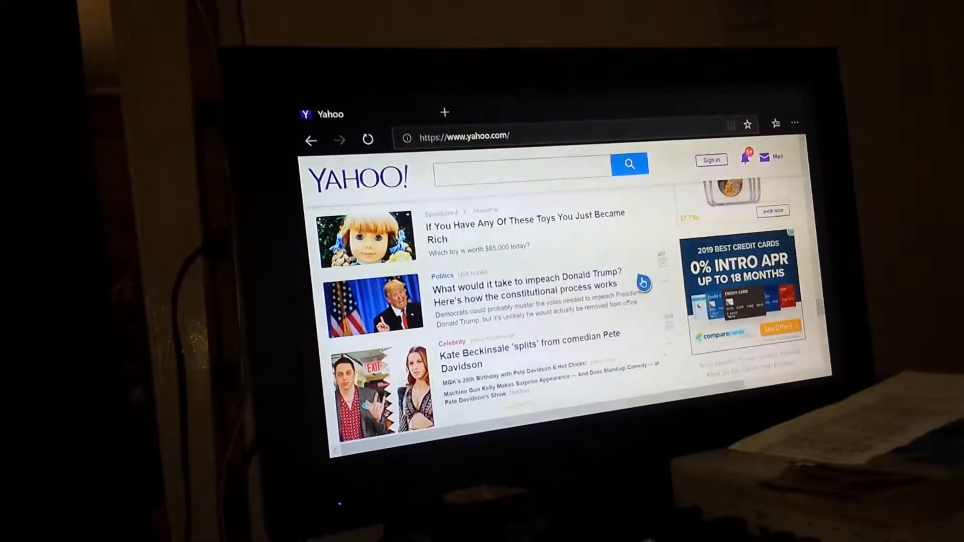
scroll("down", 3)
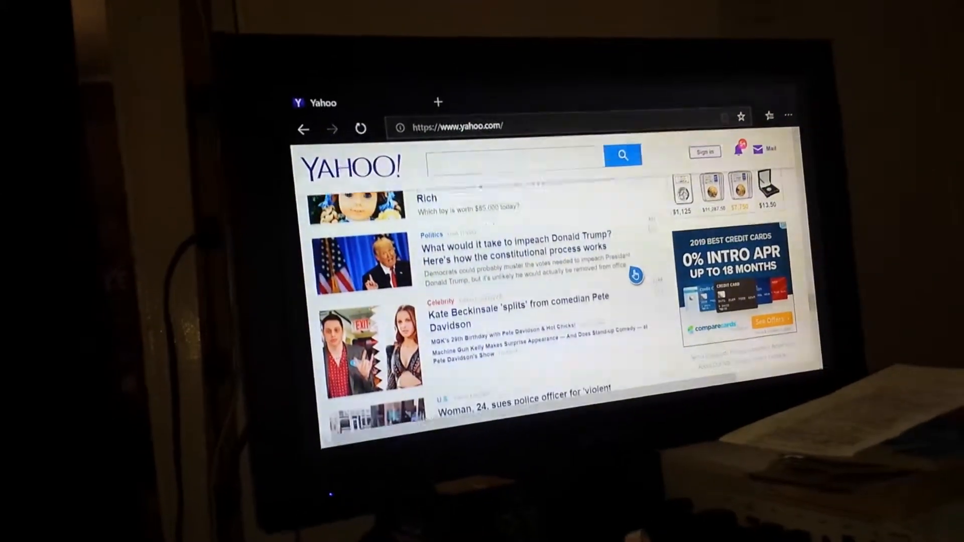
scroll("down", 3)
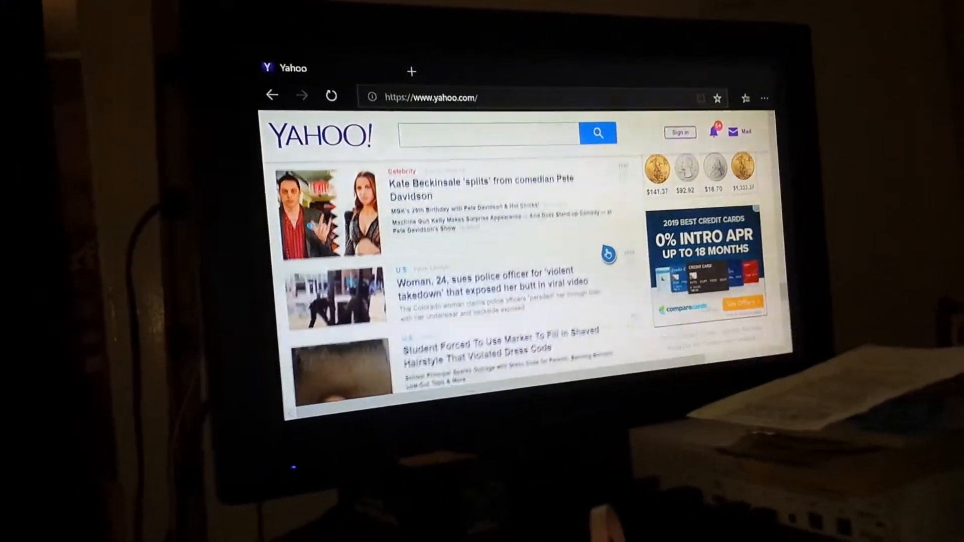
scroll("down", 3)
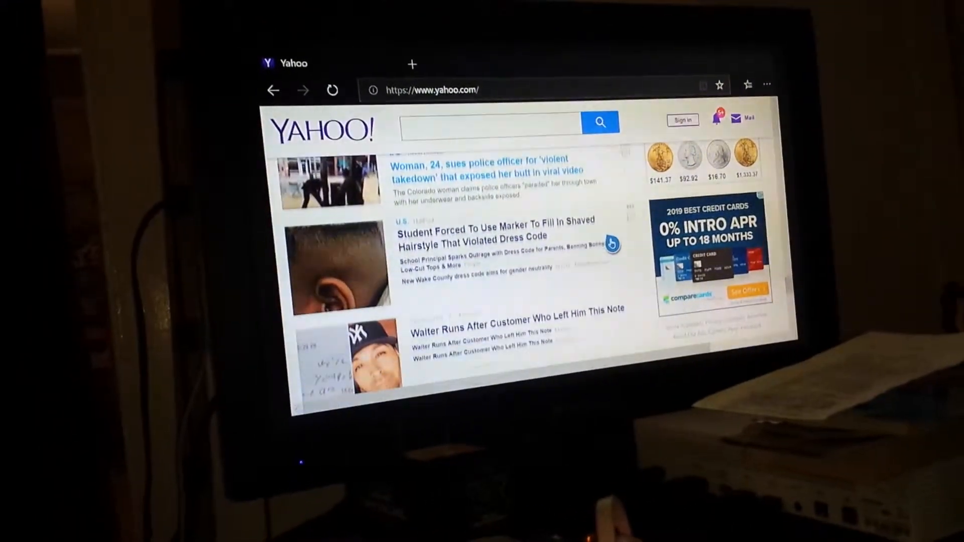
scroll("down", 3)
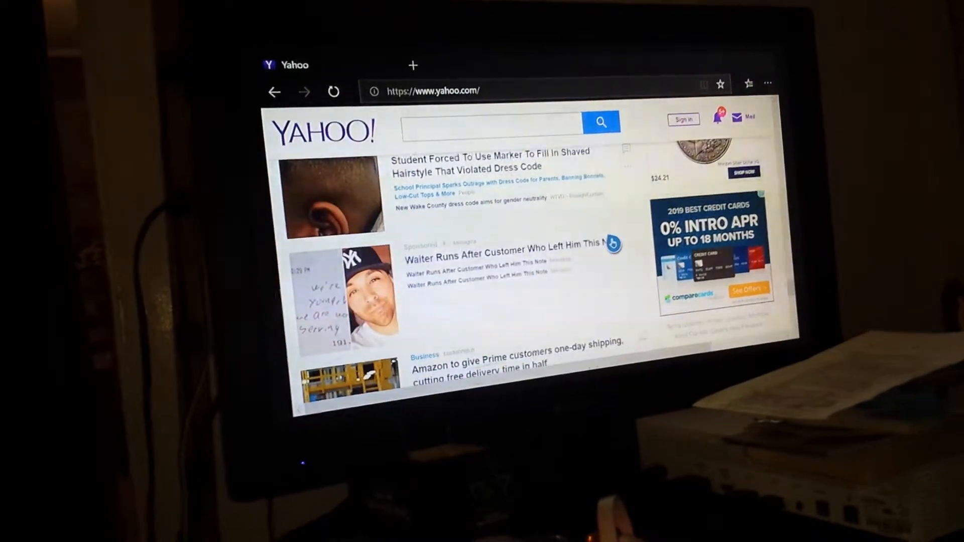
scroll("down", 3)
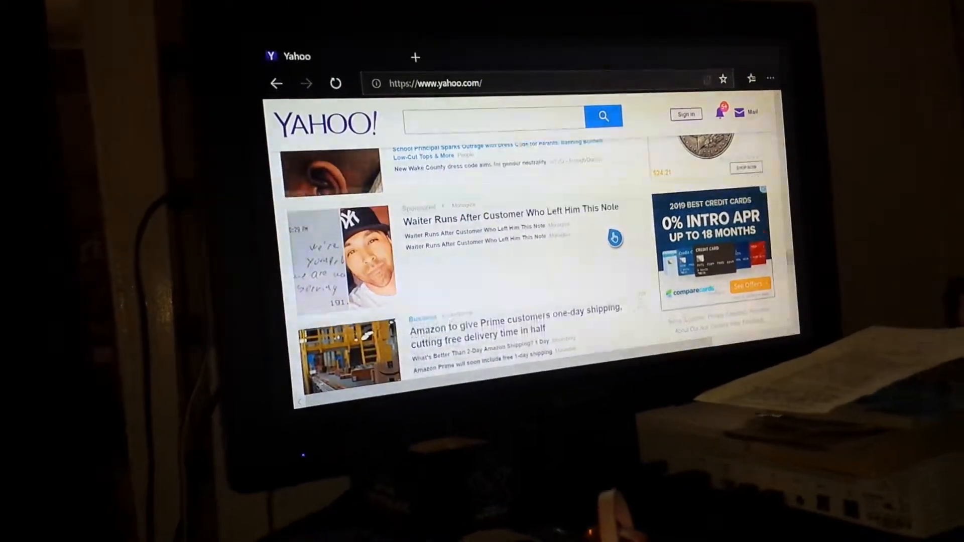
scroll("down", 3)
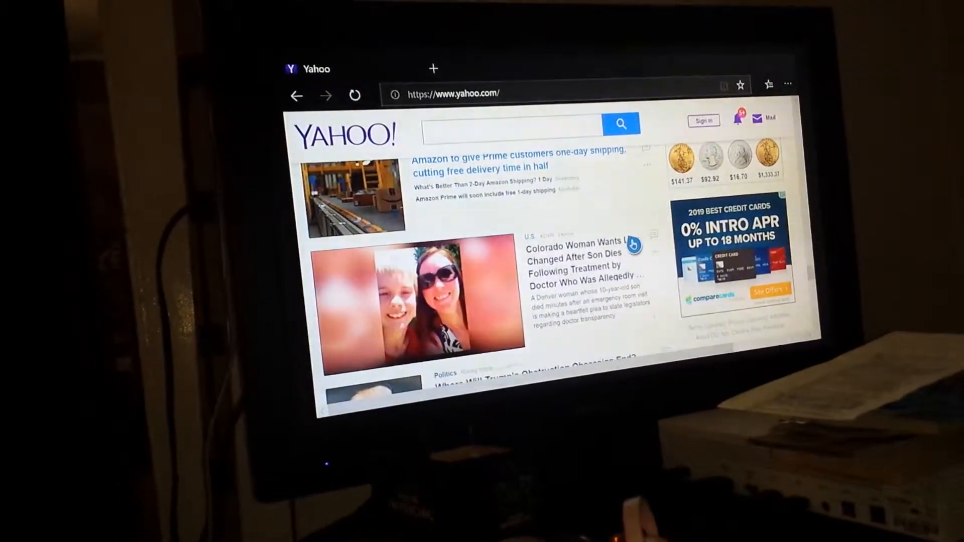
scroll("down", 3)
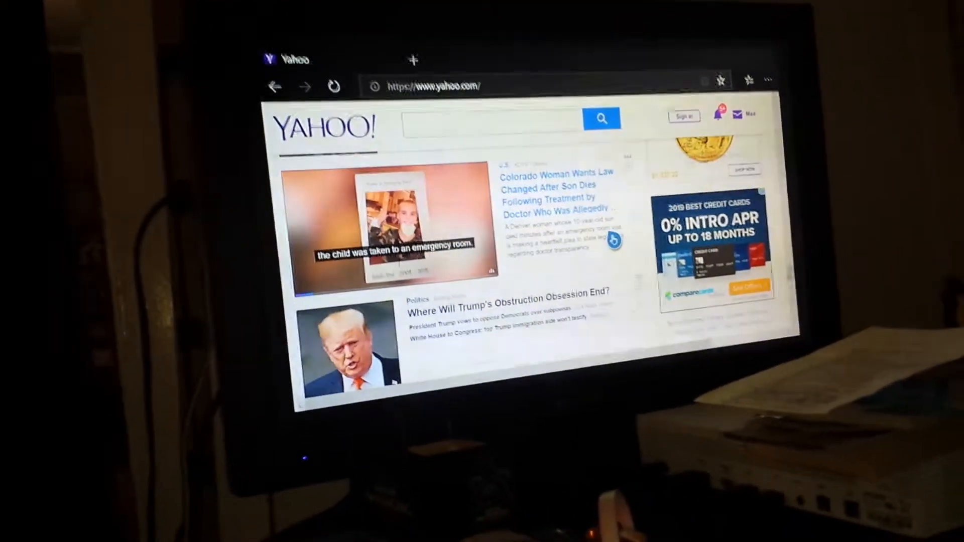
Scroll past Brie Larson, Houston girl and Netflix stories to the Justin Bieber Coachella article.
scroll("down", 3)
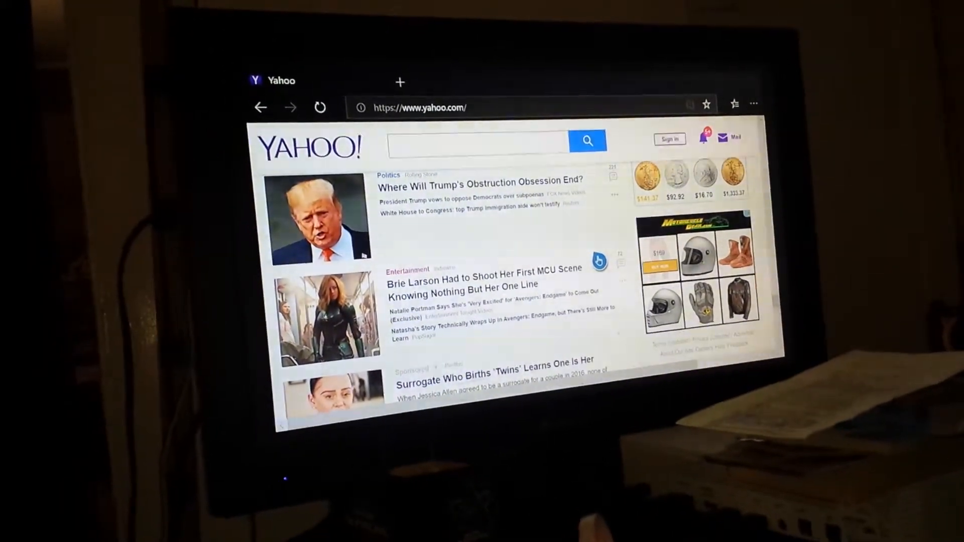
scroll("down", 3)
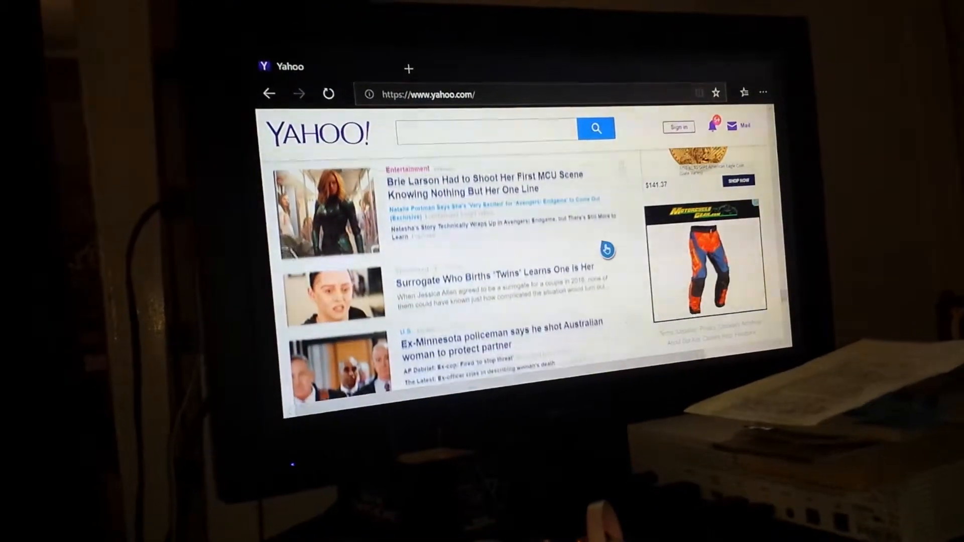
scroll("down", 3)
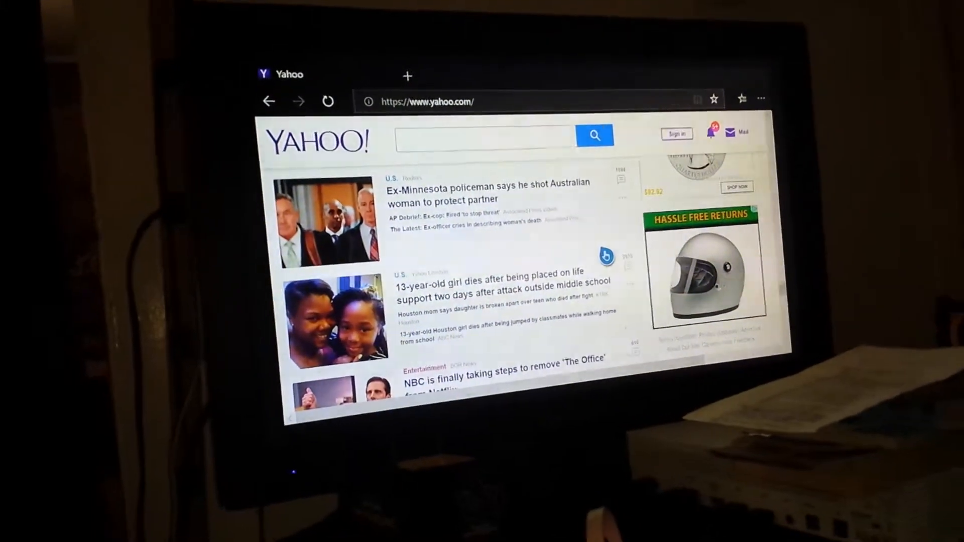
scroll("down", 3)
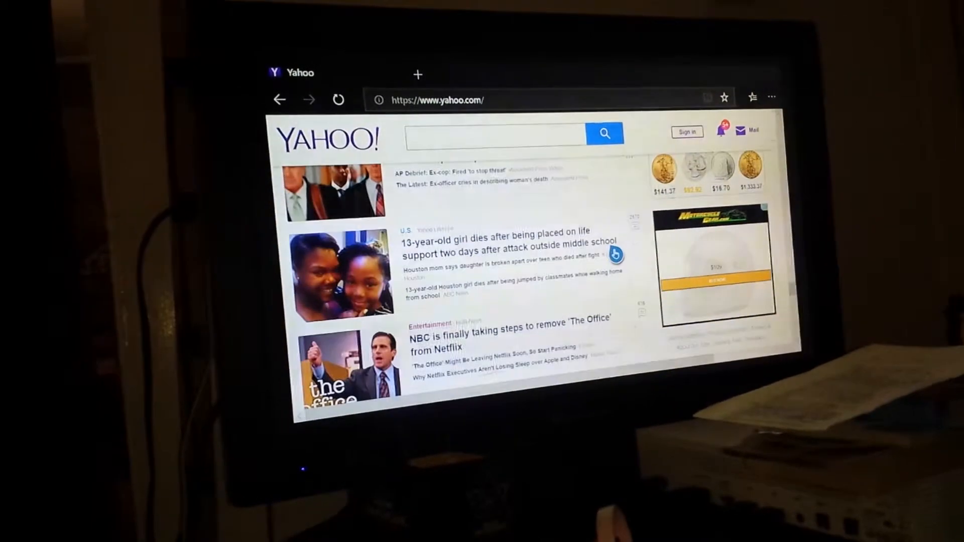
scroll("down", 3)
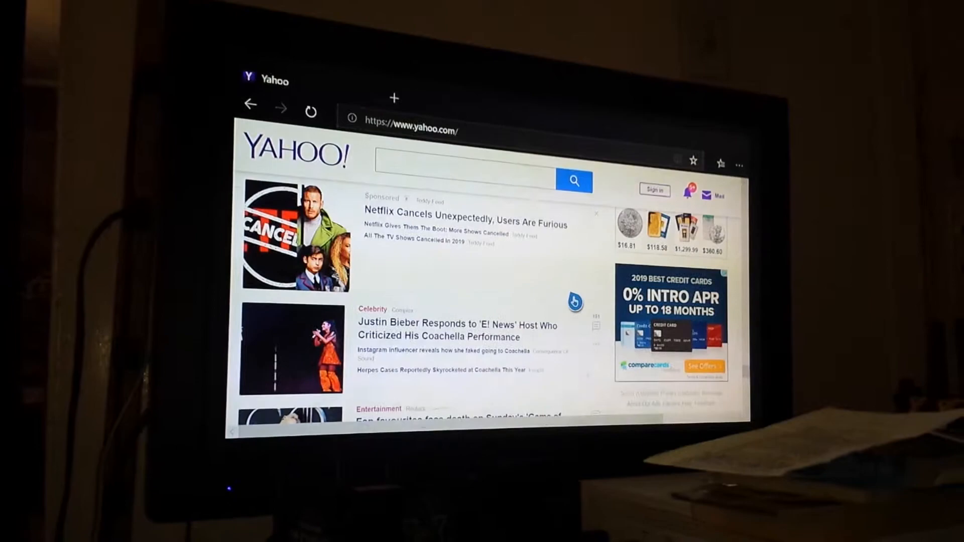
scroll("down", 3)
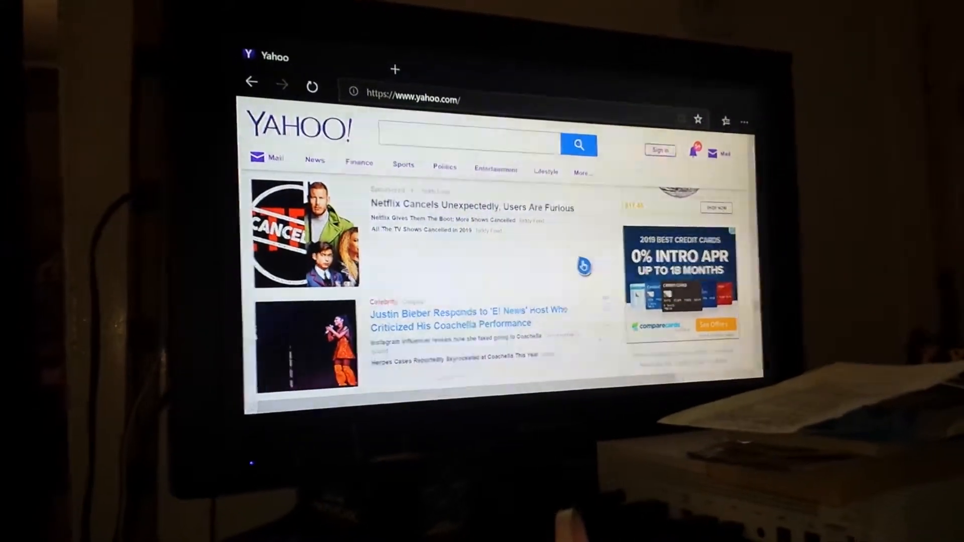
Scroll to the Meghan Markle headline and open its maternityweek.com article.
scroll("down", 3)
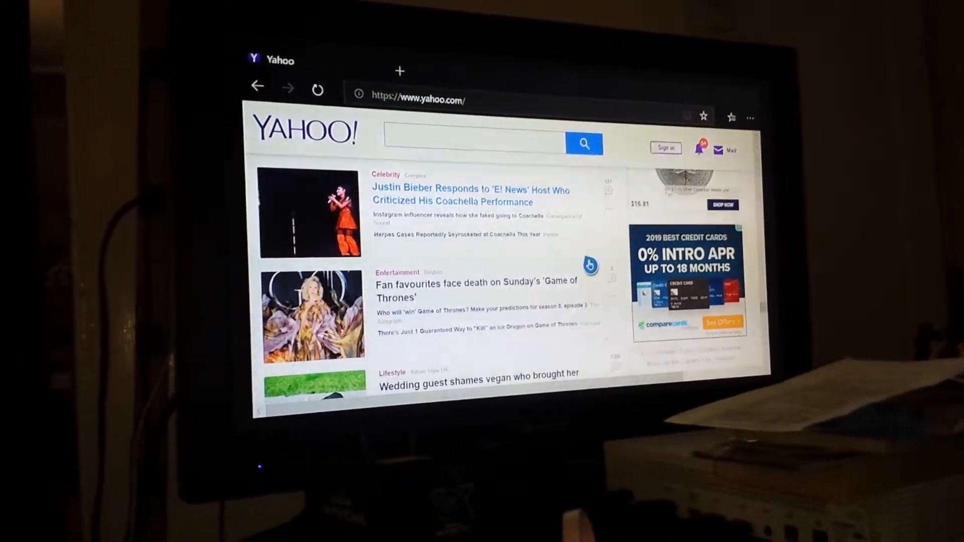
scroll("down", 3)
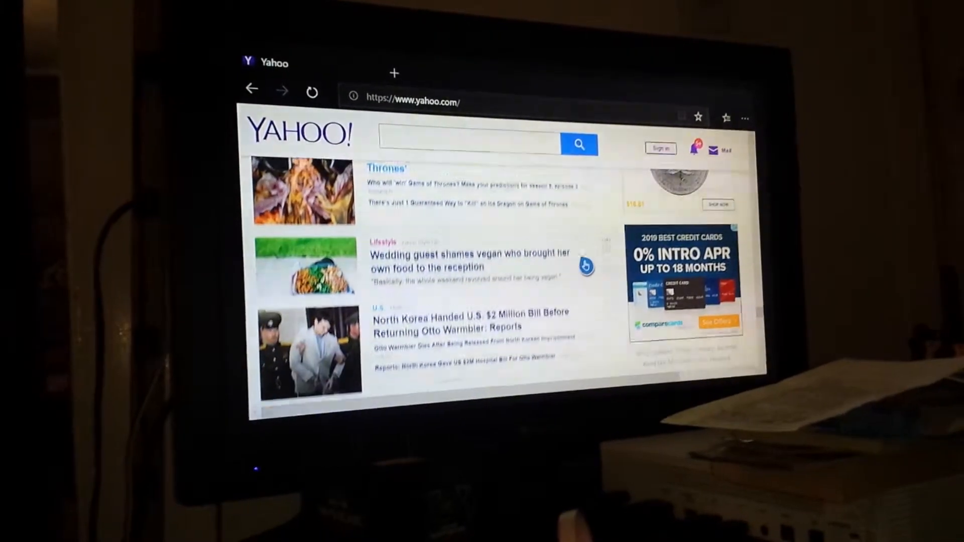
scroll("down", 3)
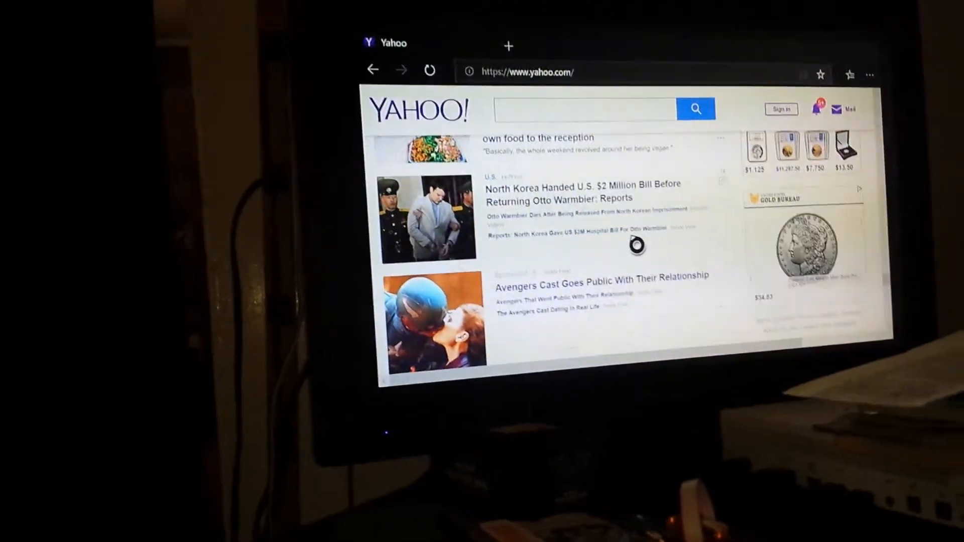
scroll("down", 3)
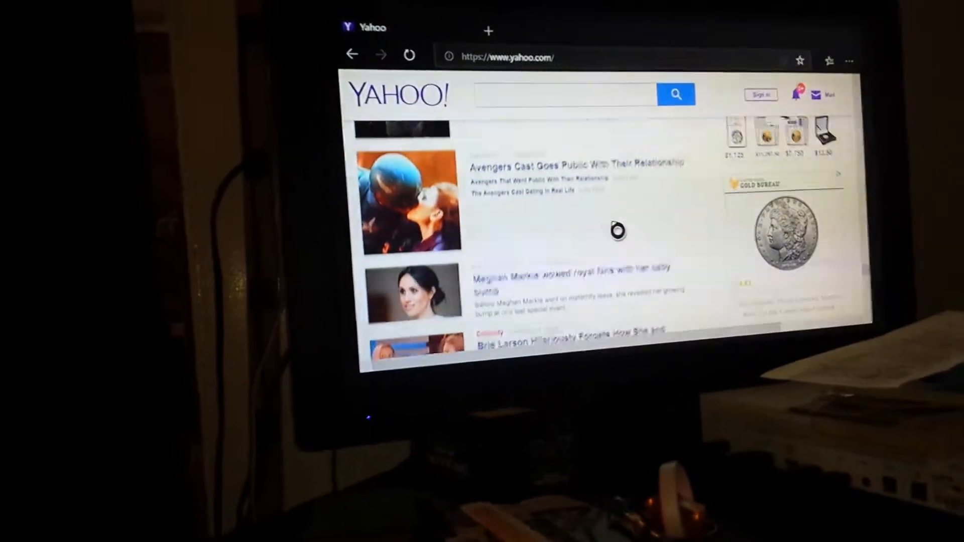
scroll("down", 3)
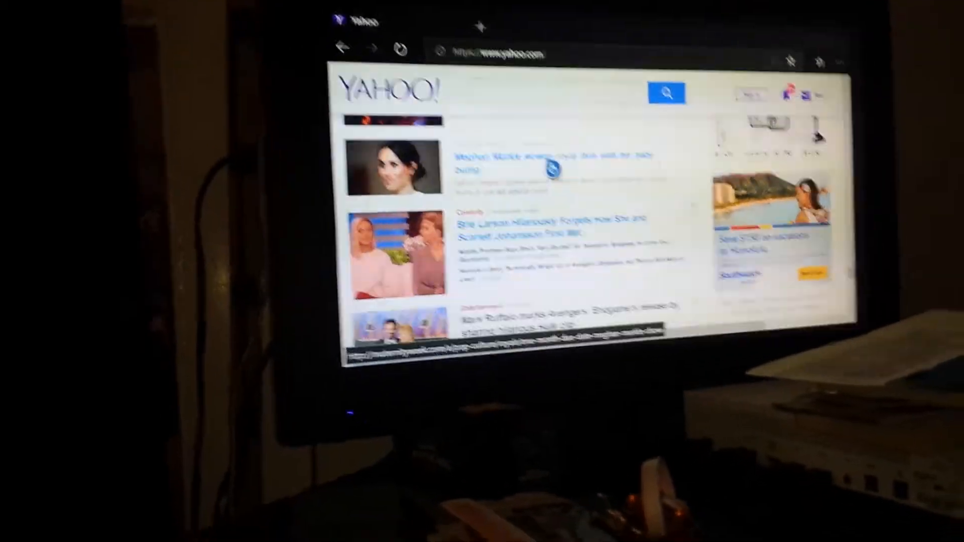
left_click(548, 163)
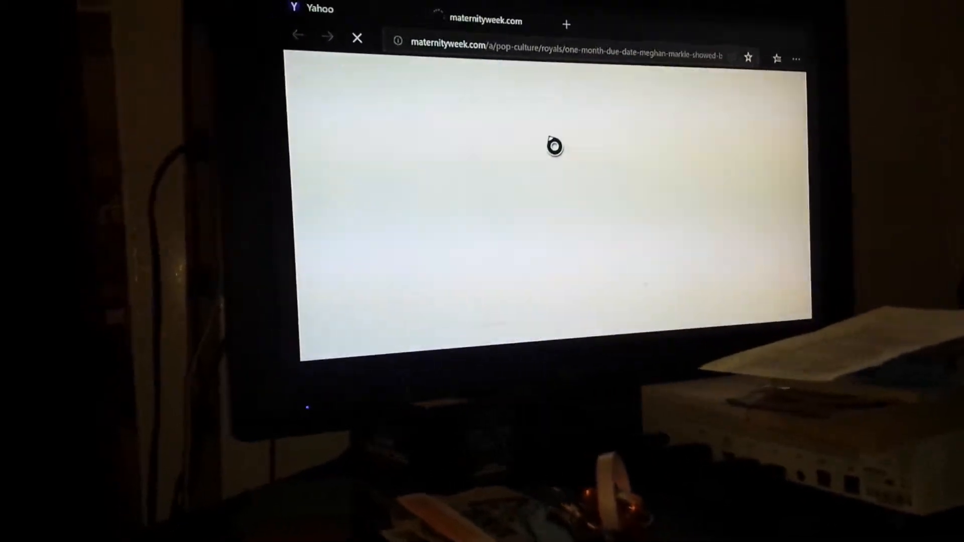